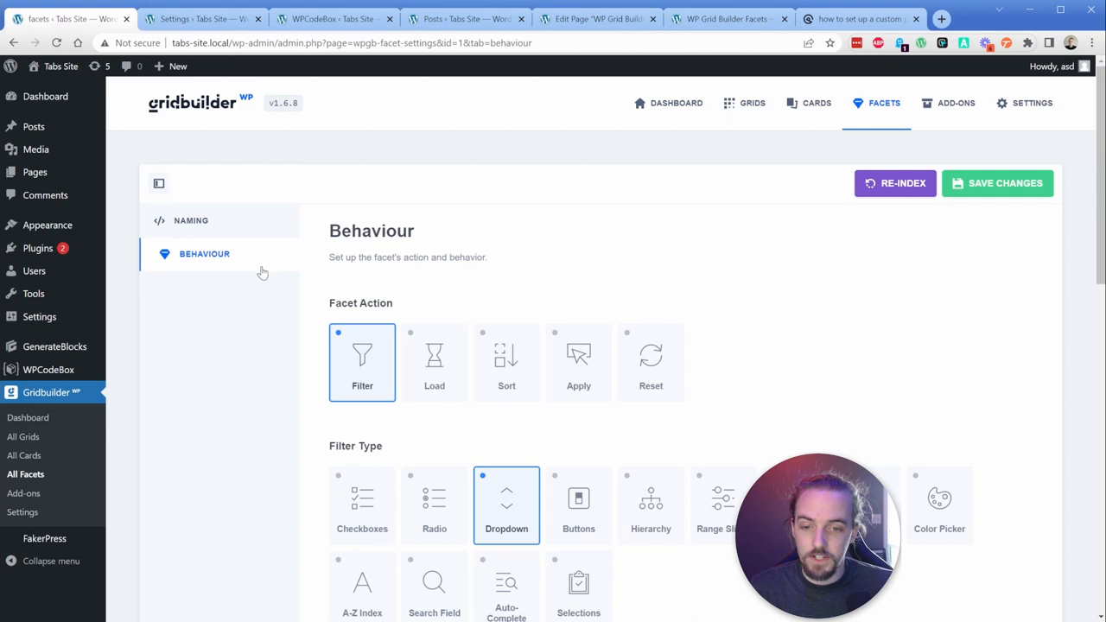
Reach the Facet & Indexer section of Gridbuilder Settings showing the Filter Custom Content toggle
scroll(down, 3)
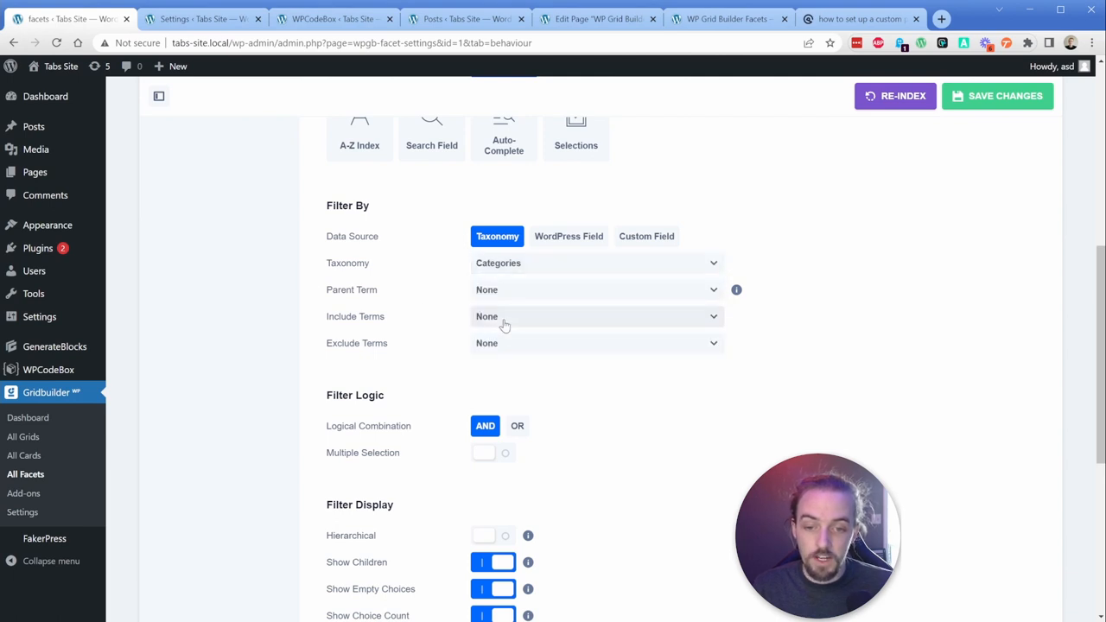
click(23, 512)
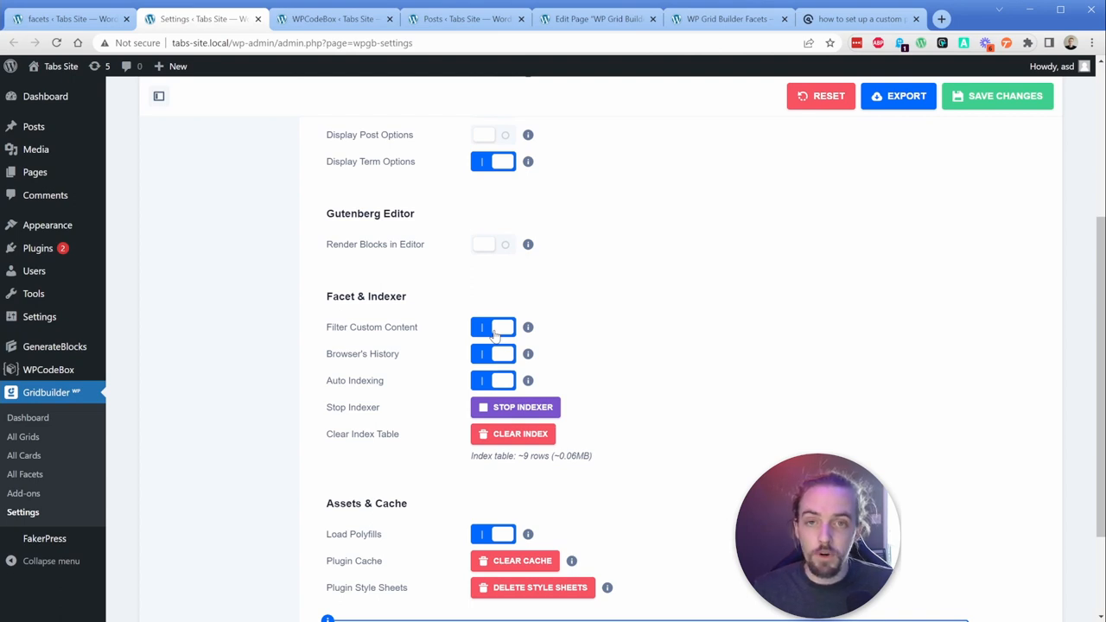
click(596, 18)
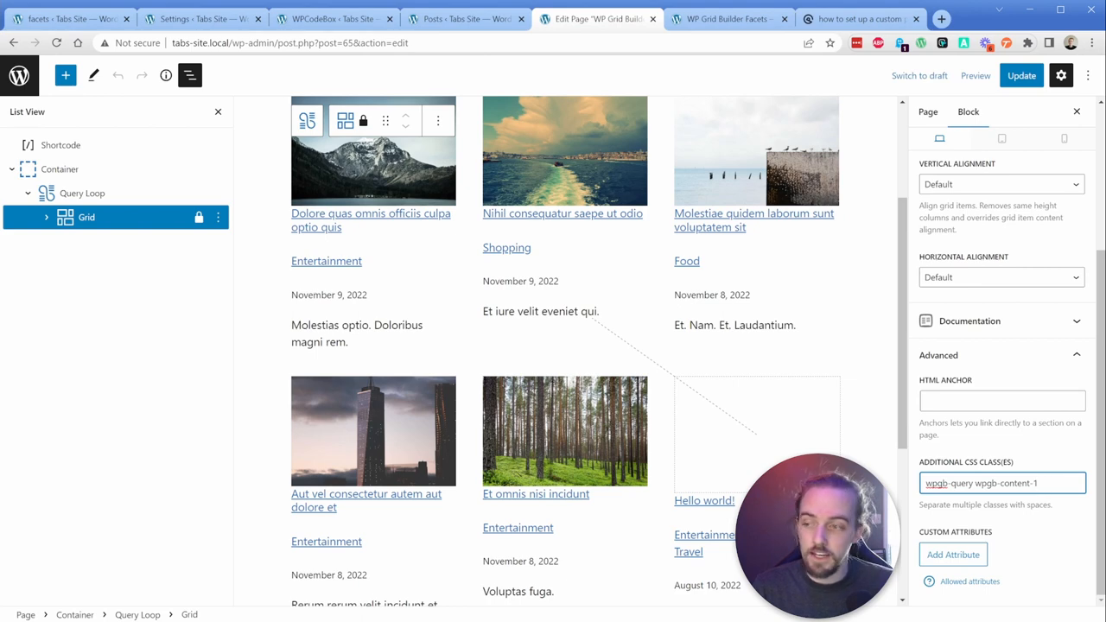
Return to the page editor where the Query Loop grid carries classes wpgb-query wpgb-content-1
click(333, 18)
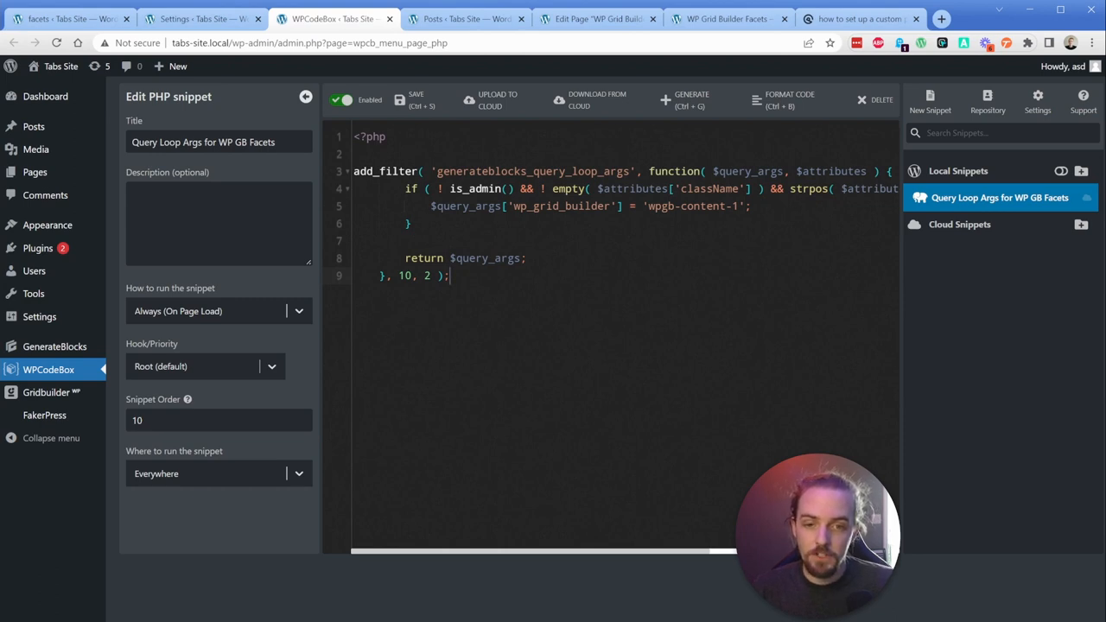
View the 'Query Loop Args for WP GB Facets' PHP snippet in WPCodeBox
click(726, 18)
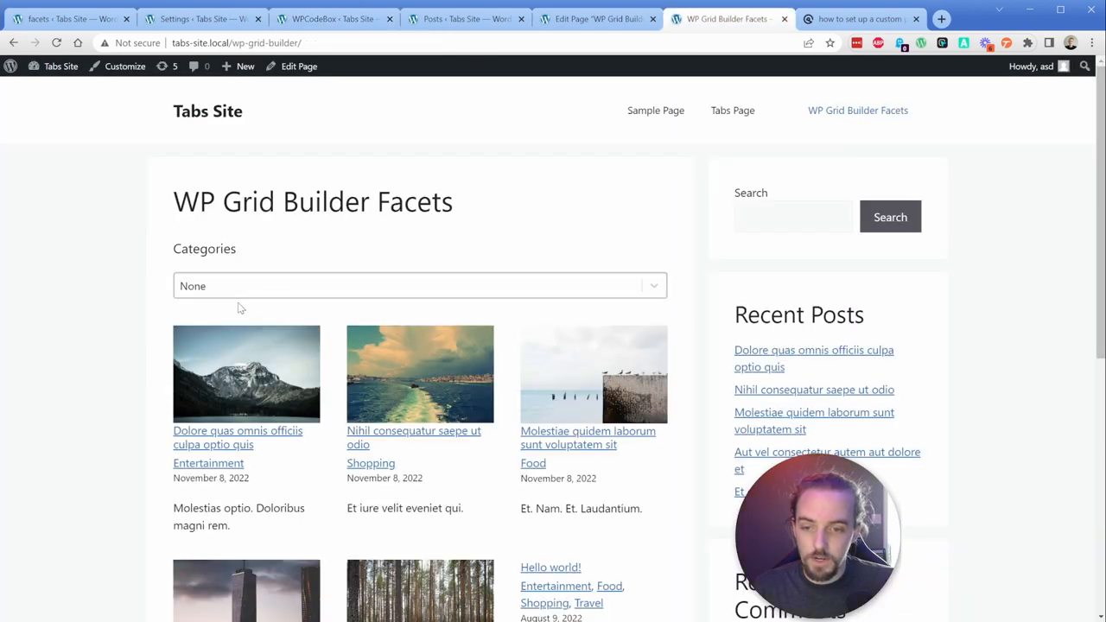
View the front-end WP Grid Builder Facets page with its Categories dropdown above the posts
click(596, 18)
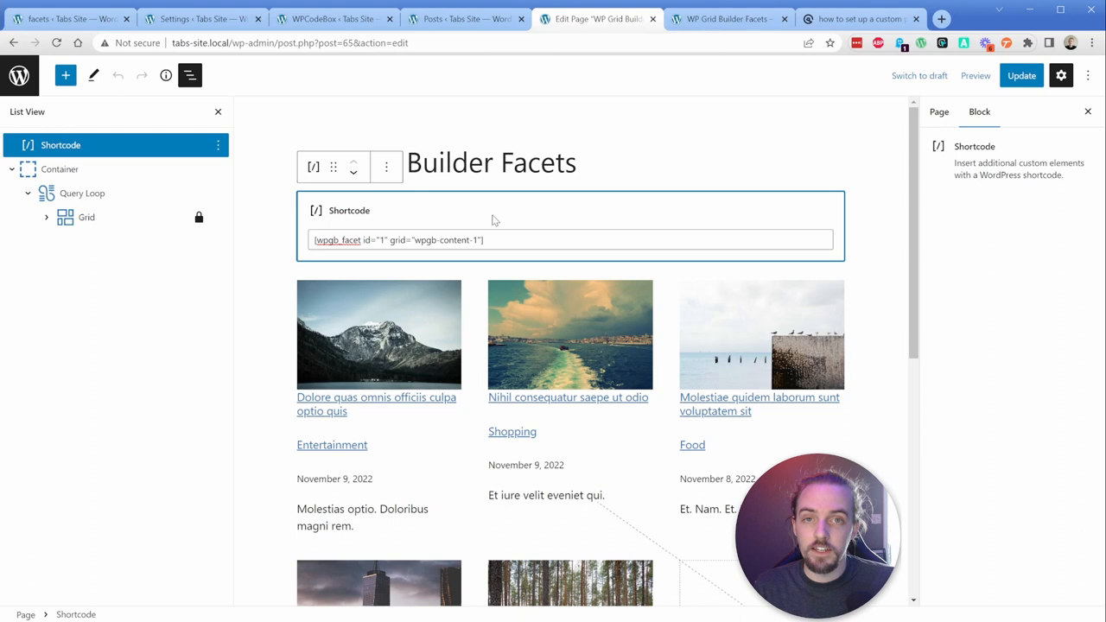
Select the wpgb word inside the [wpgb_facet id="1" grid="wpgb-content-1"] shortcode
double_click(337, 239)
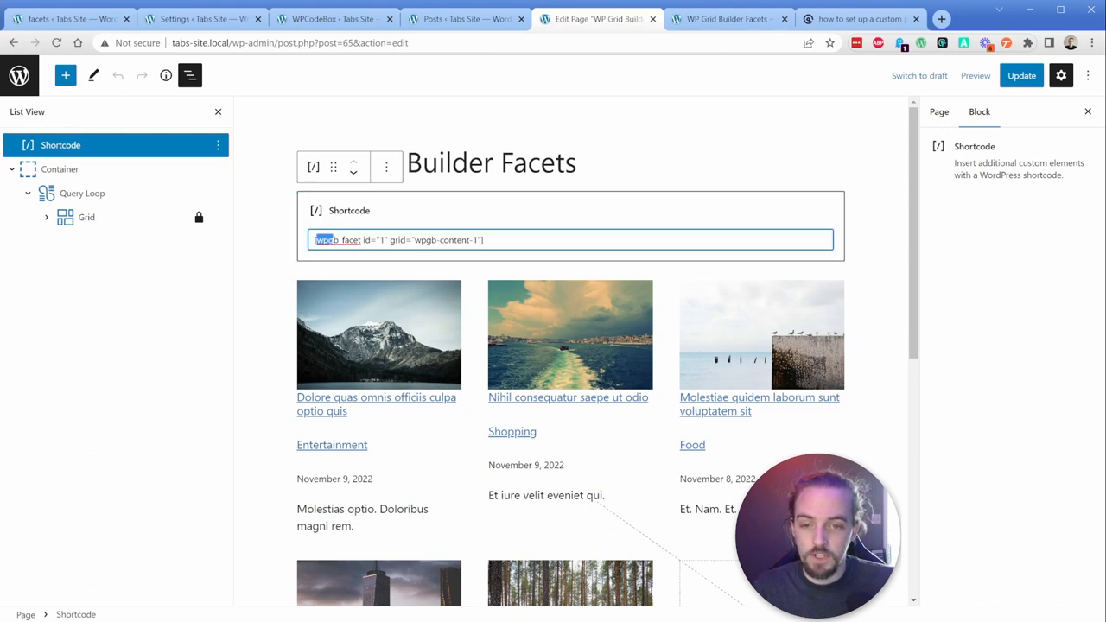